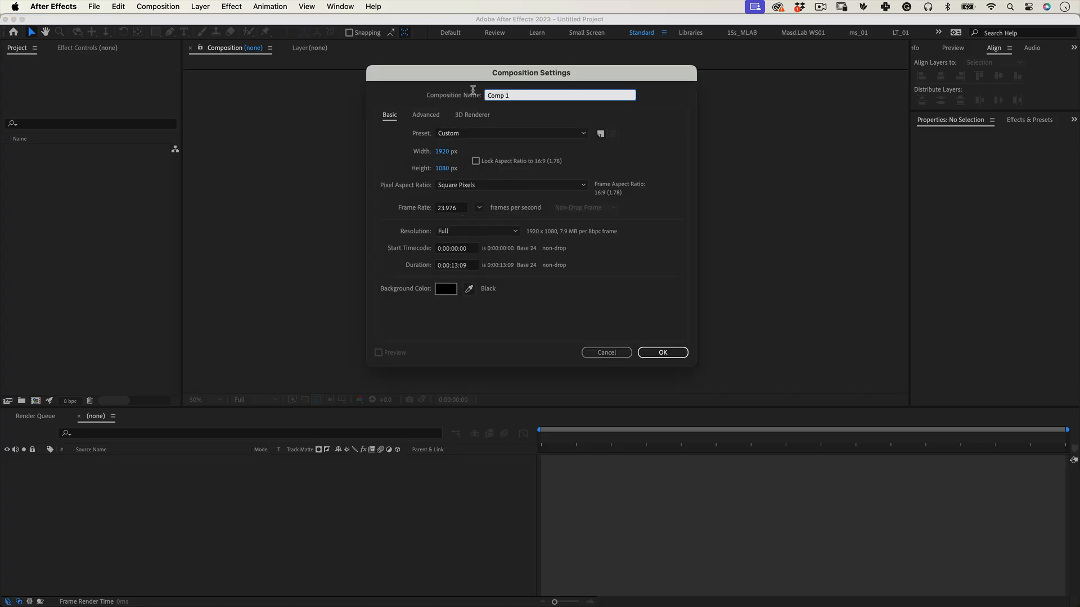
# Step: Create composition Kinetic_Type_007 at 1080×1080, 30 fps, with duration 0:00:15:00
pyautogui.write('Kinetic_1')
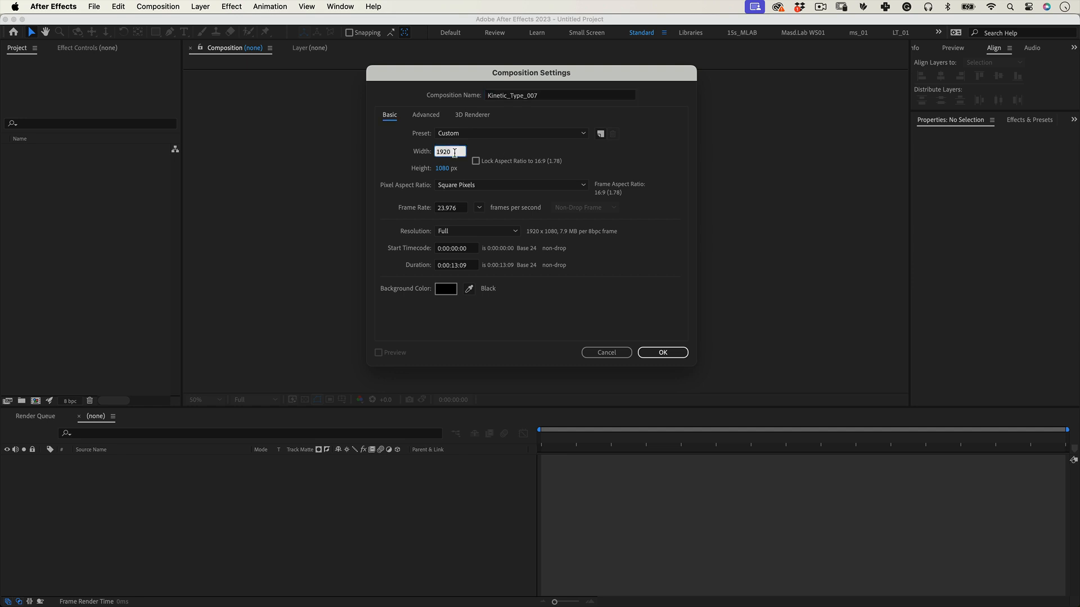
pyautogui.write('1080')
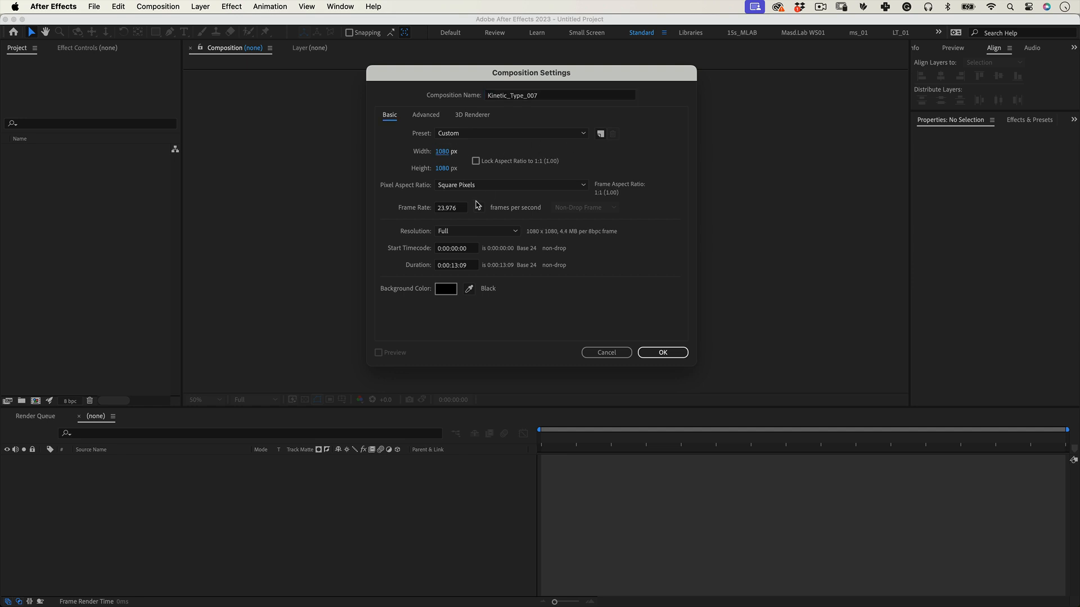
pyautogui.click(512, 133)
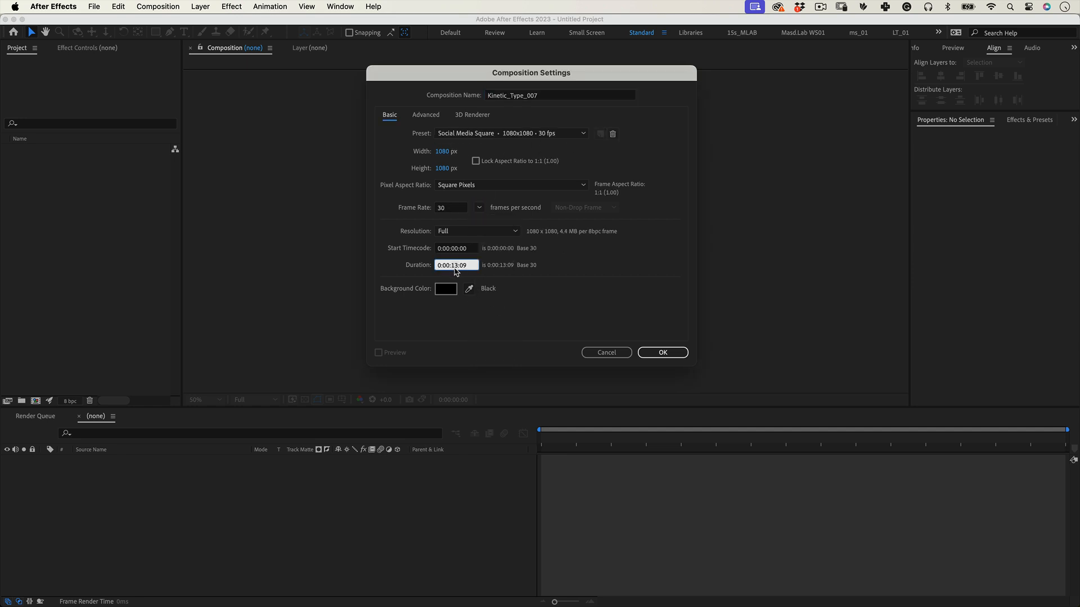
pyautogui.write('0:00:15:00')
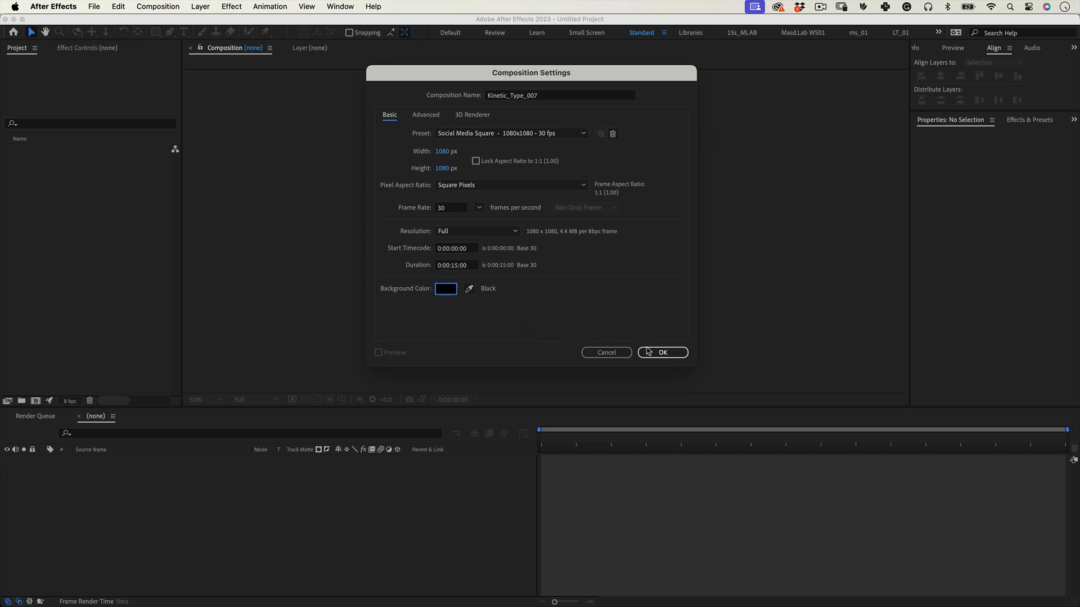
pyautogui.click(661, 353)
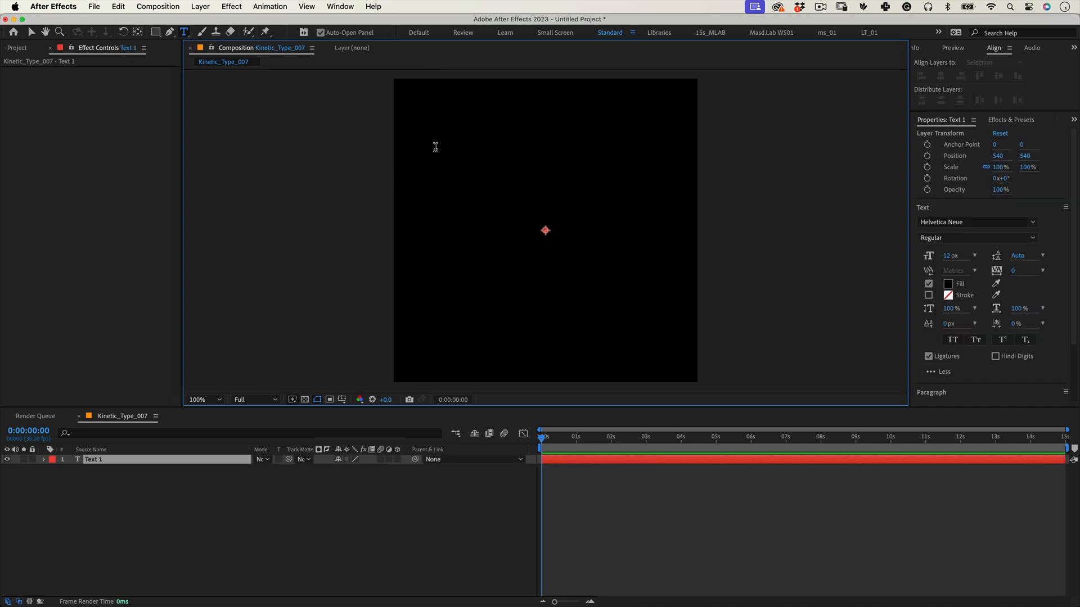
# Step: Type the word Rotation and tile it down the frame with CC RepeTile (Expand Down 848)
pyautogui.write('Rot')
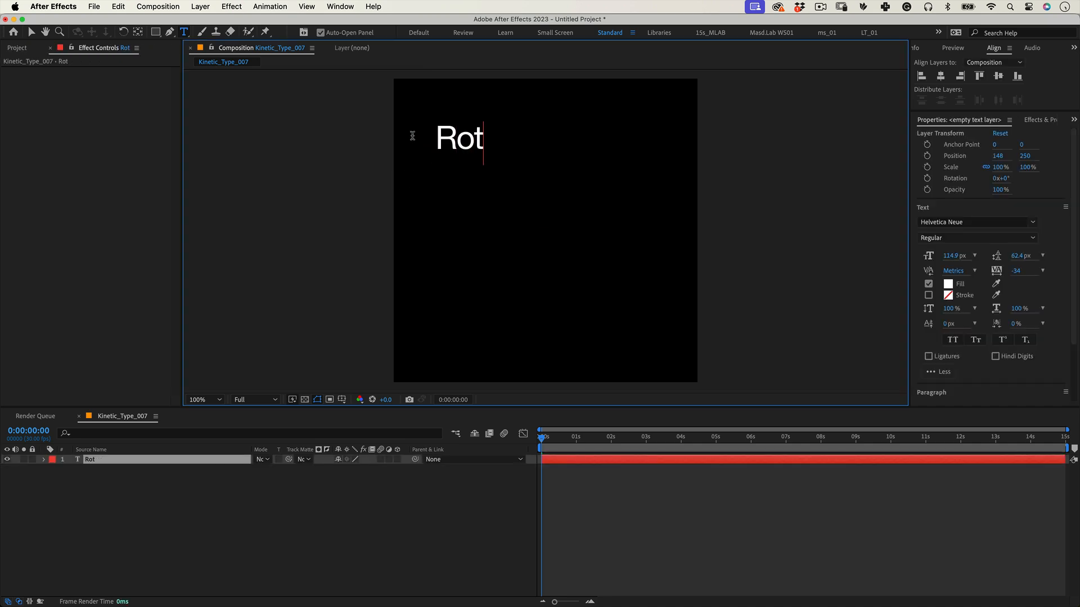
pyautogui.write('ation')
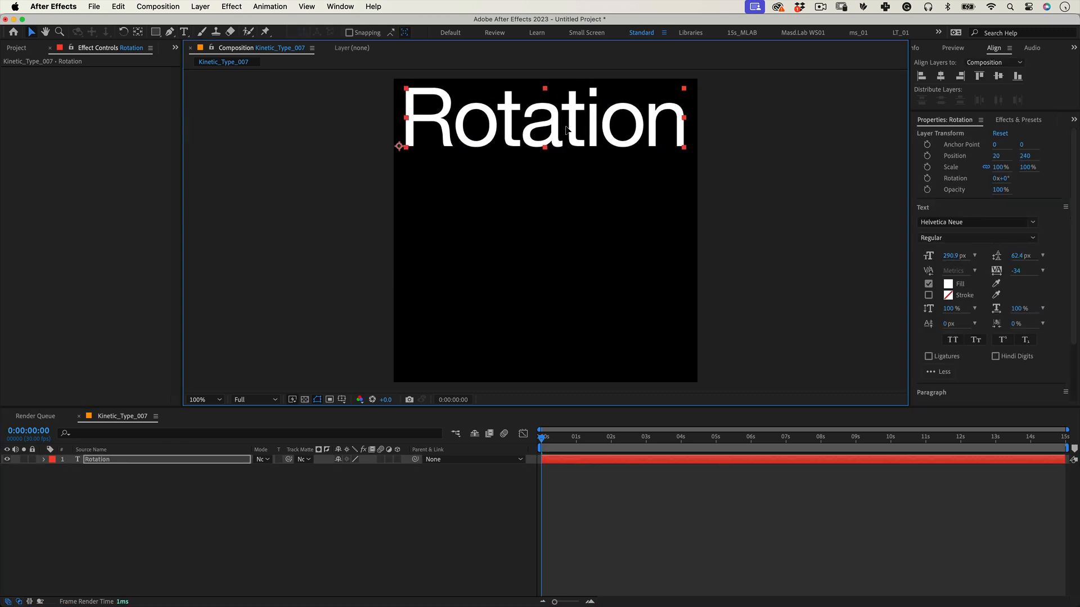
pyautogui.click(231, 6)
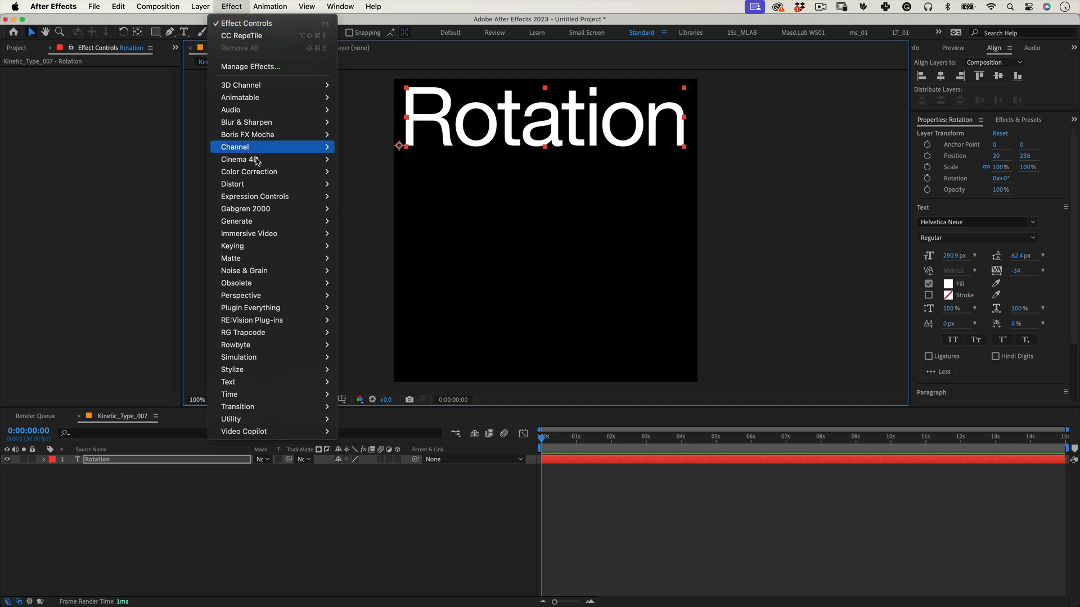
pyautogui.moveTo(232, 370)
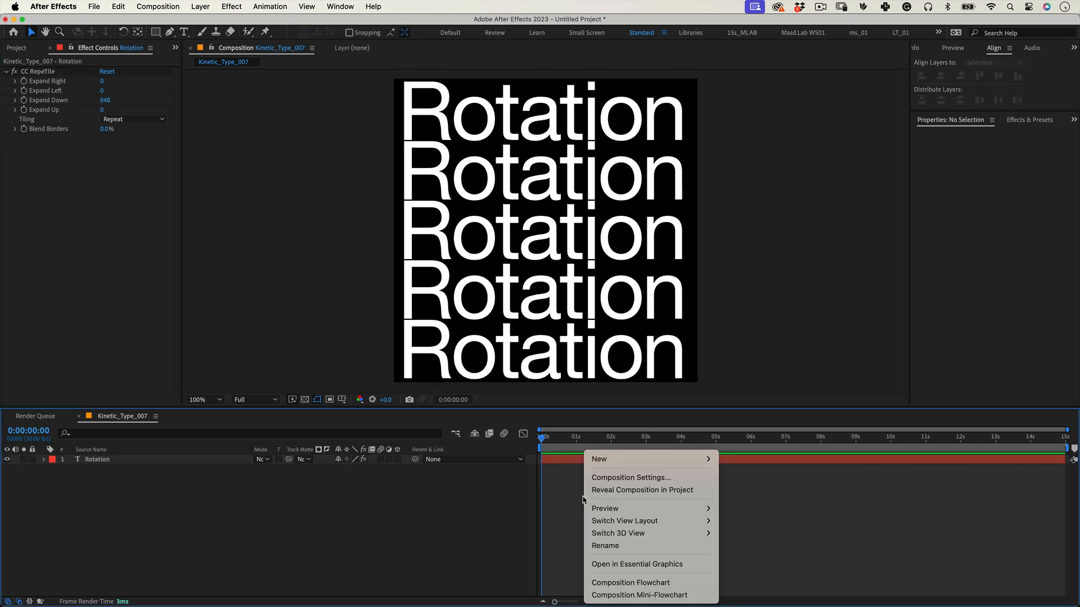
pyautogui.moveTo(599, 459)
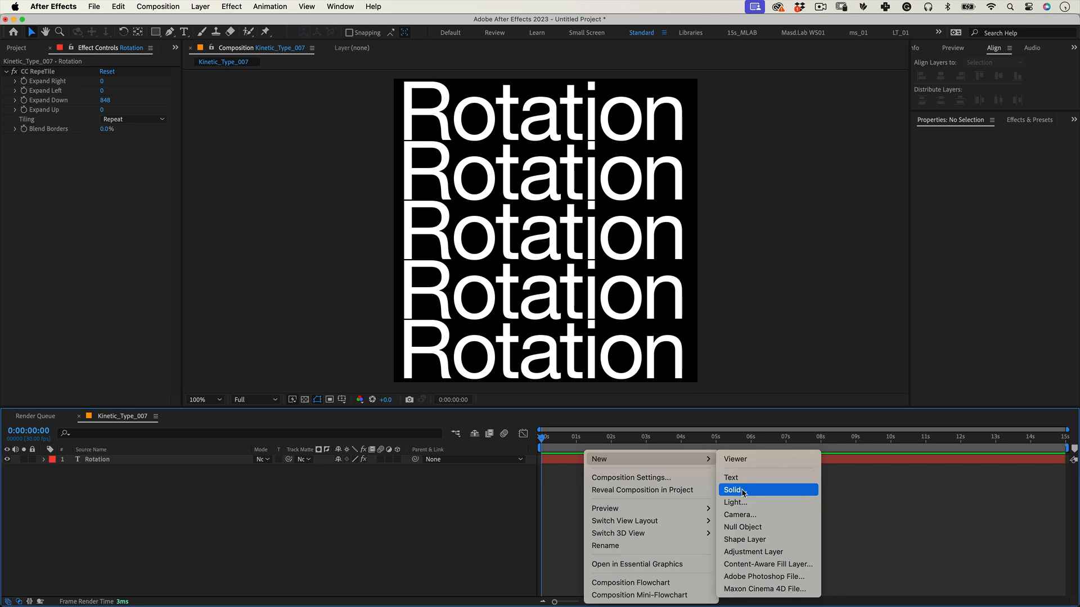
# Step: Add a black solid and pre-compose it with the Rotation text as a layer named Text
pyautogui.click(732, 490)
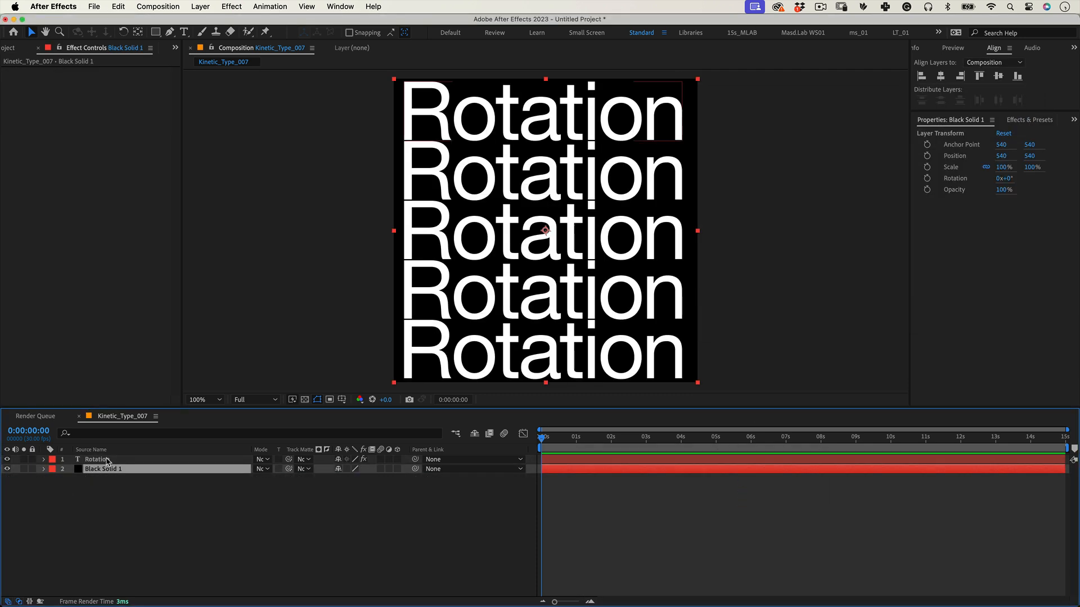
pyautogui.rightClick(99, 460)
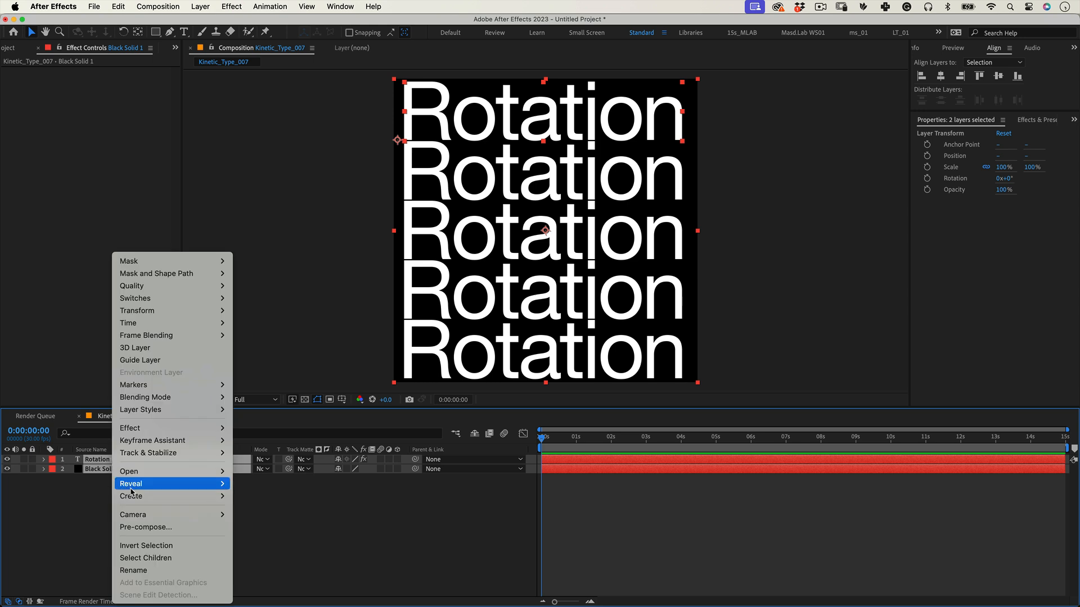
pyautogui.click(145, 527)
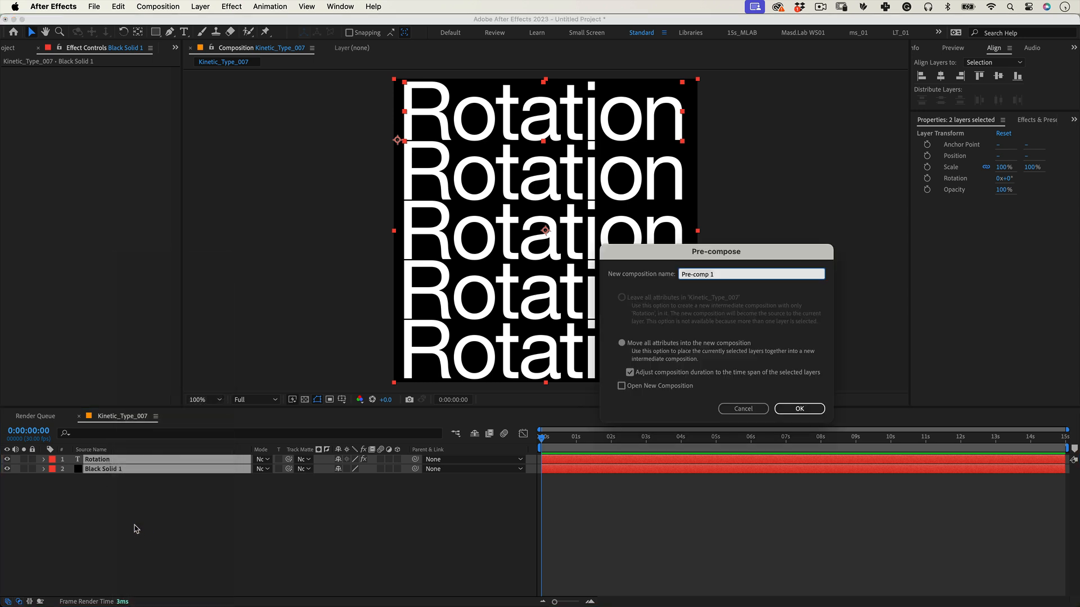
pyautogui.write('Text')
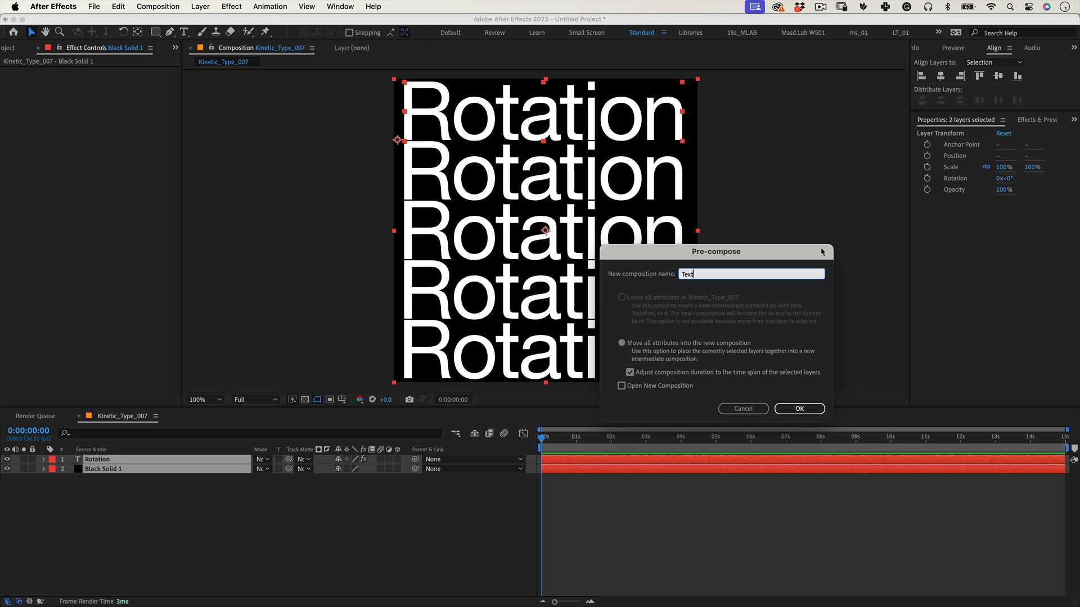
pyautogui.click(798, 408)
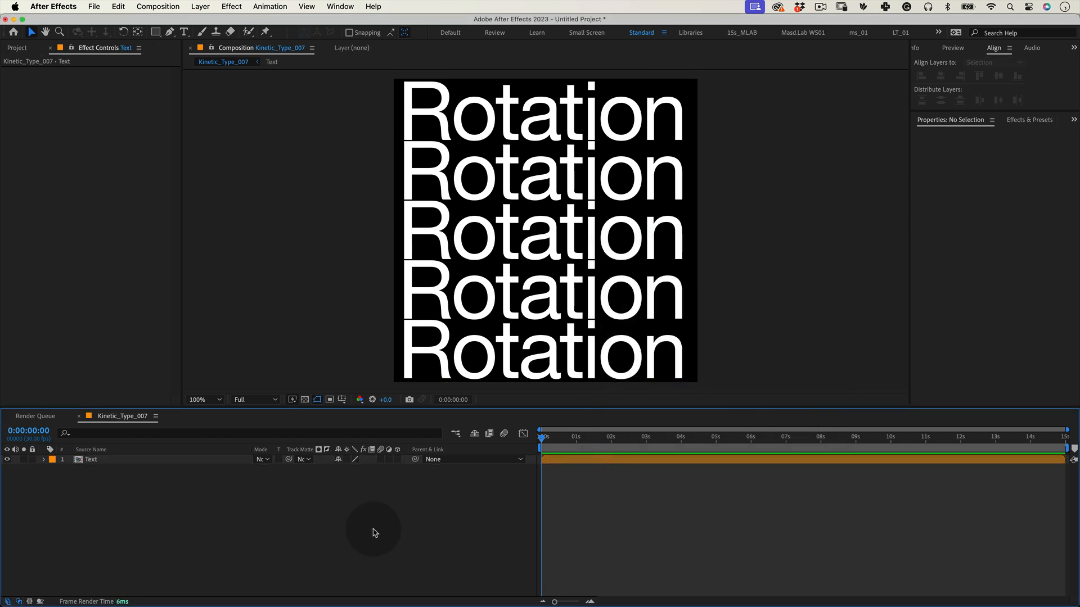
# Step: Draw a circular ellipse mask on the Text layer and duplicate the layer with Cmd+D
pyautogui.click(90, 459)
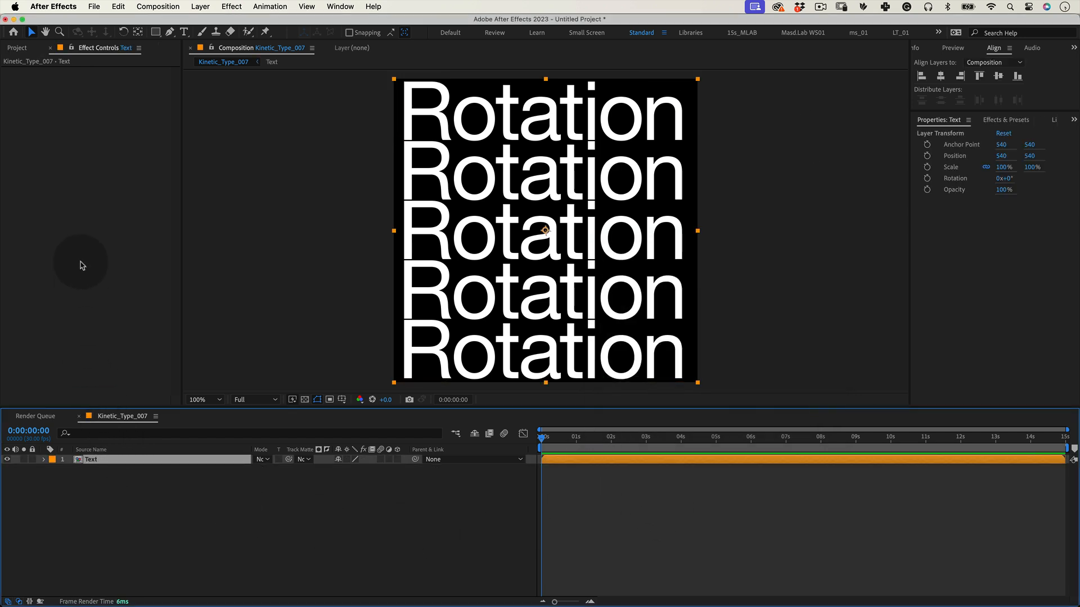
pyautogui.click(156, 31)
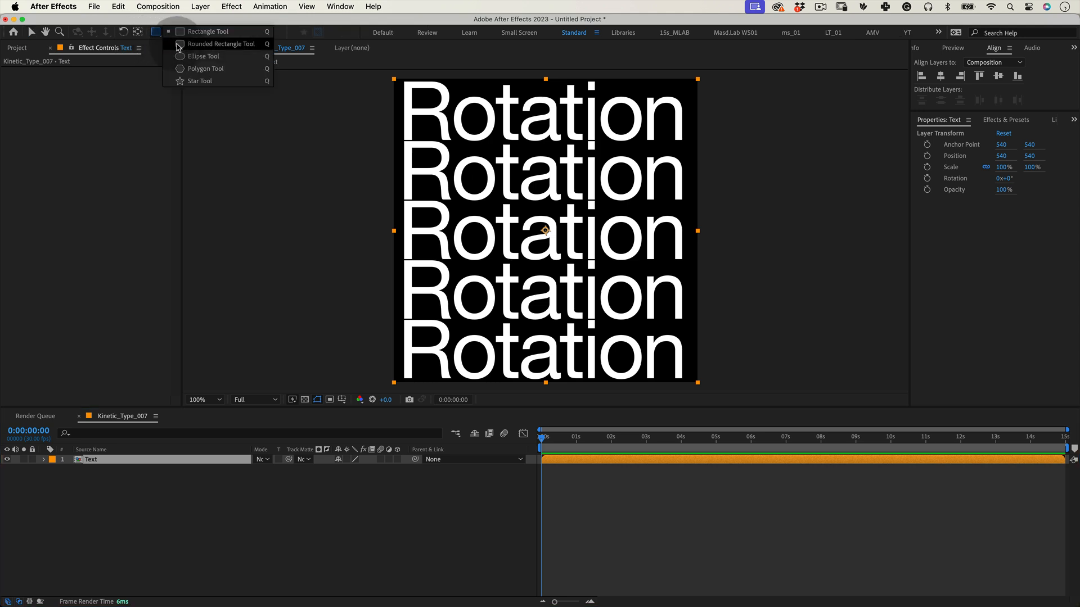
pyautogui.click(156, 32)
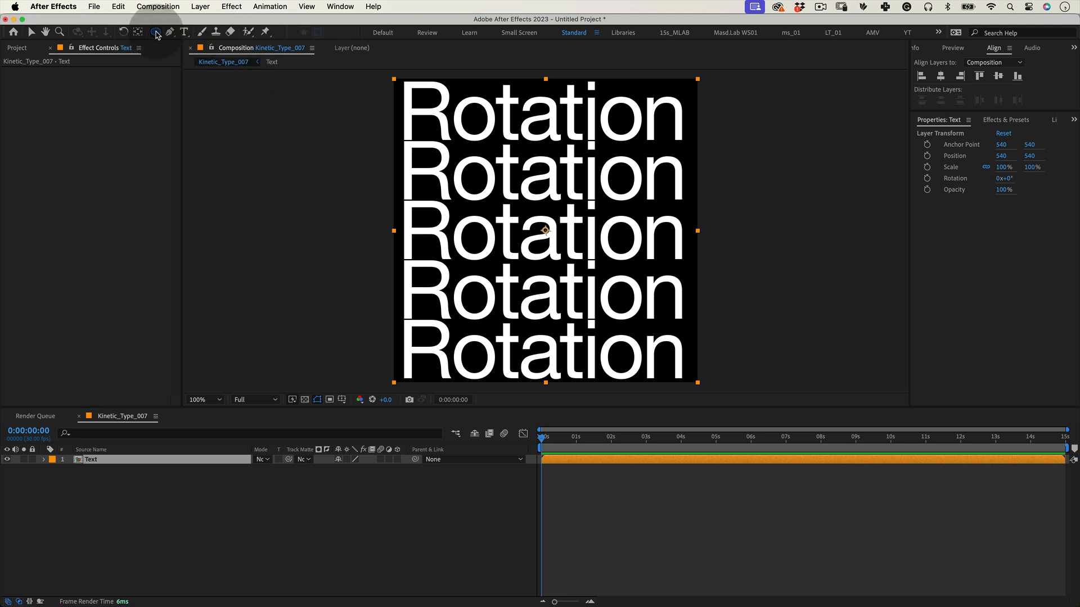
pyautogui.click(156, 31)
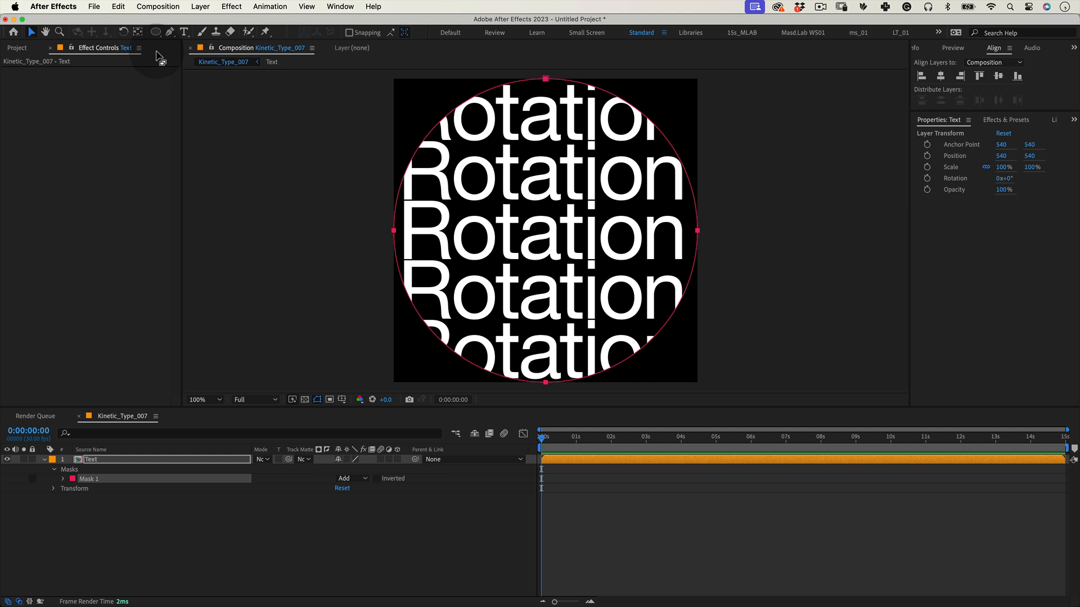
pyautogui.press('cmd+d')
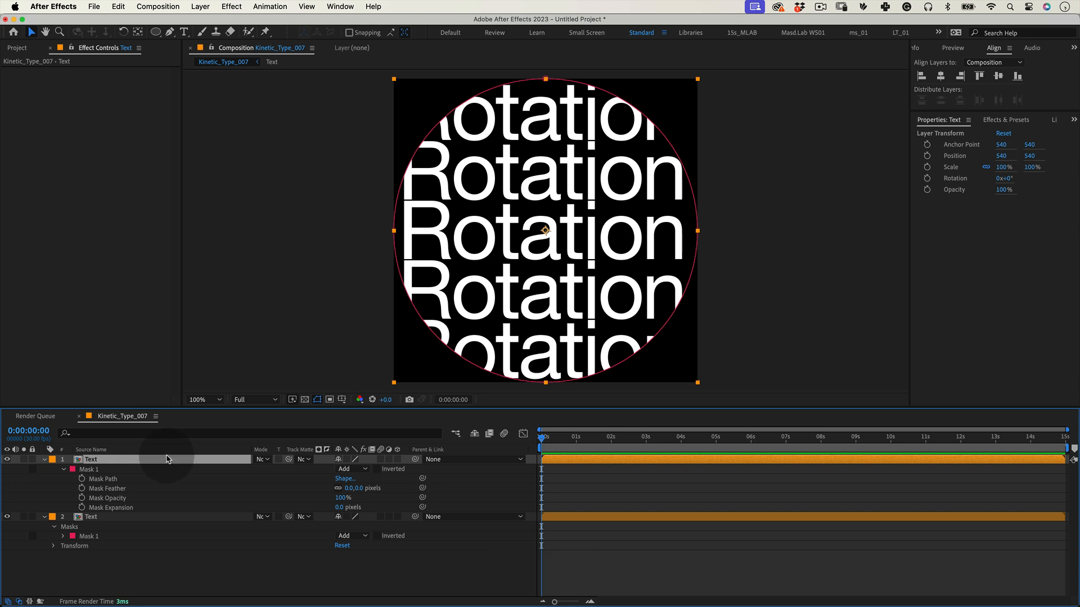
pyautogui.moveTo(300, 508)
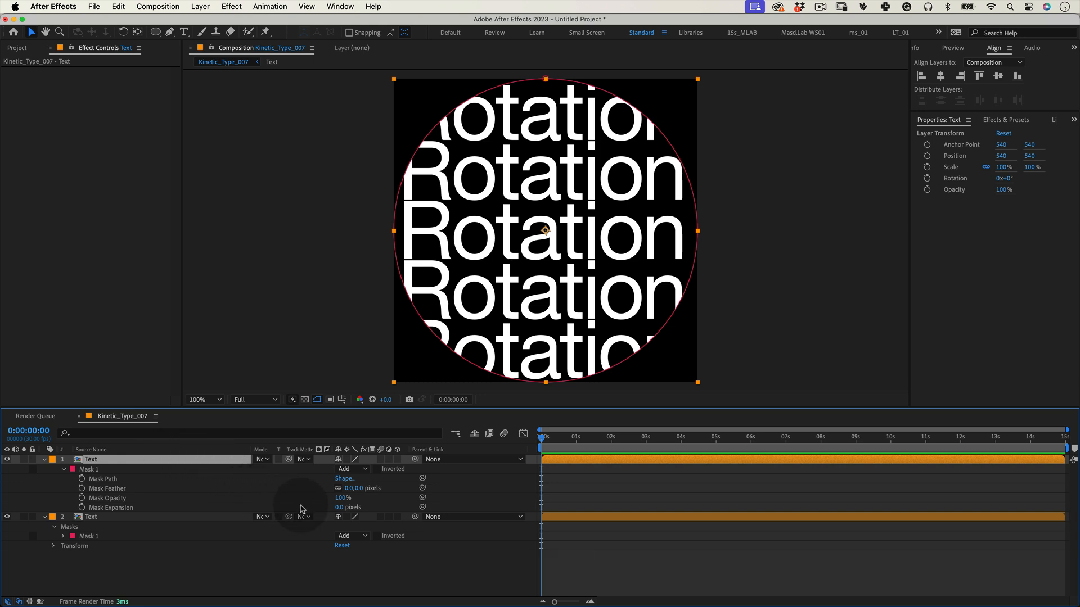
pyautogui.moveTo(349, 507); pyautogui.dragTo(341, 507)
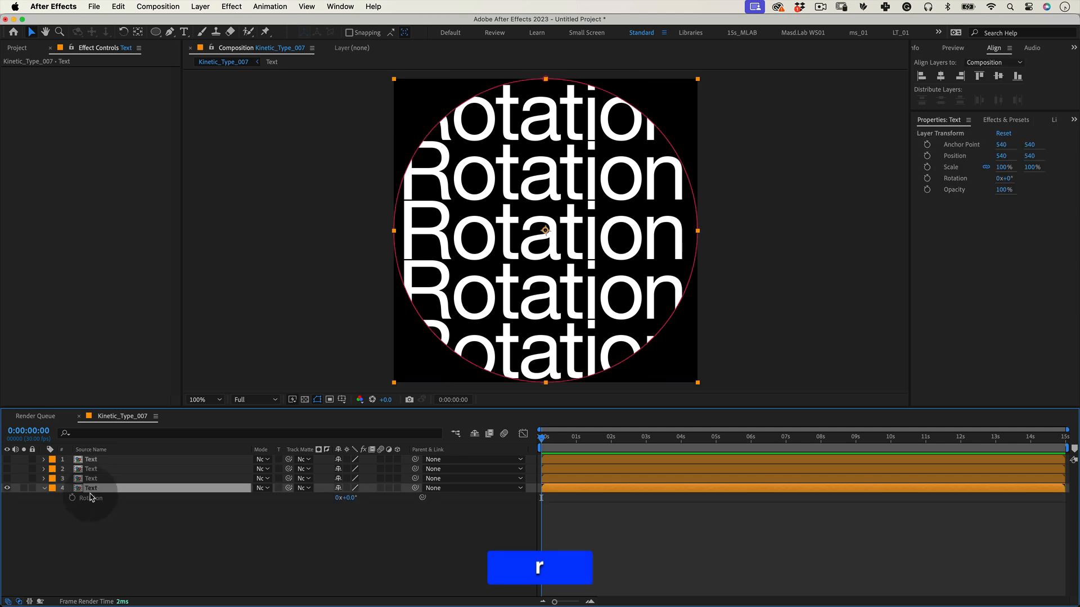
pyautogui.moveTo(73, 499)
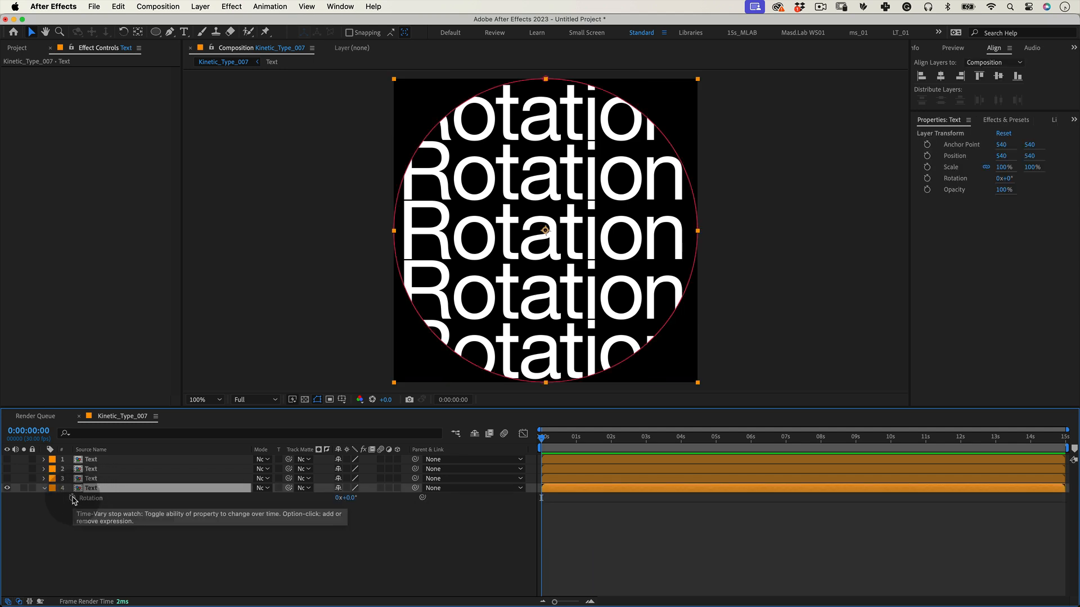
# Step: Keyframe the bottom Text layer's Rotation, animating it to 1x+0.0°
pyautogui.click(72, 498)
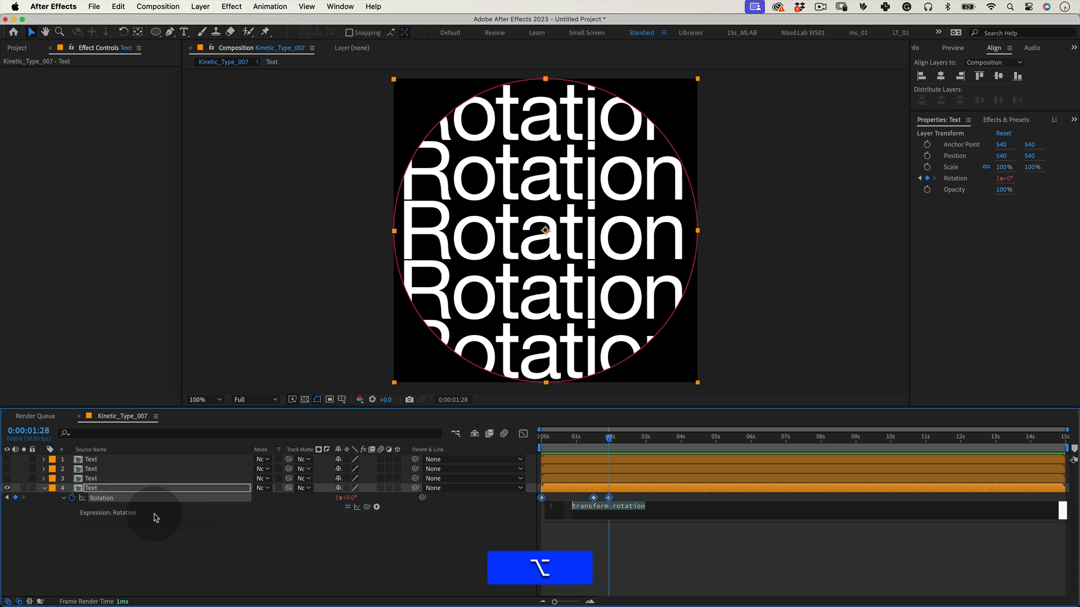
# Step: Insert loopOut(type = "cycle", numKeyframes = 0) into the bottom layer's Rotation expression
pyautogui.click(376, 506)
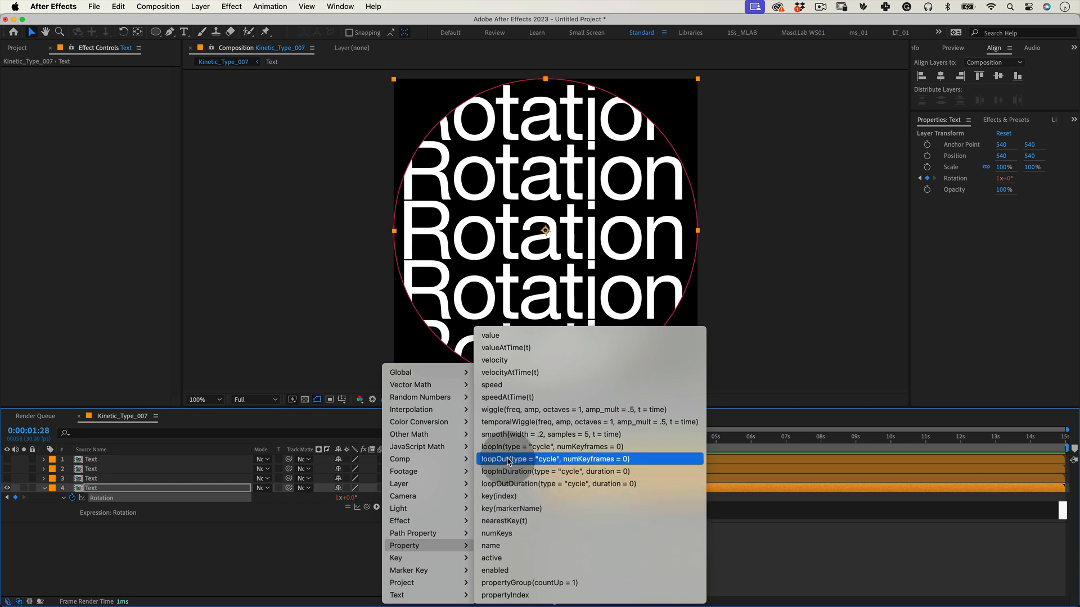
pyautogui.click(558, 459)
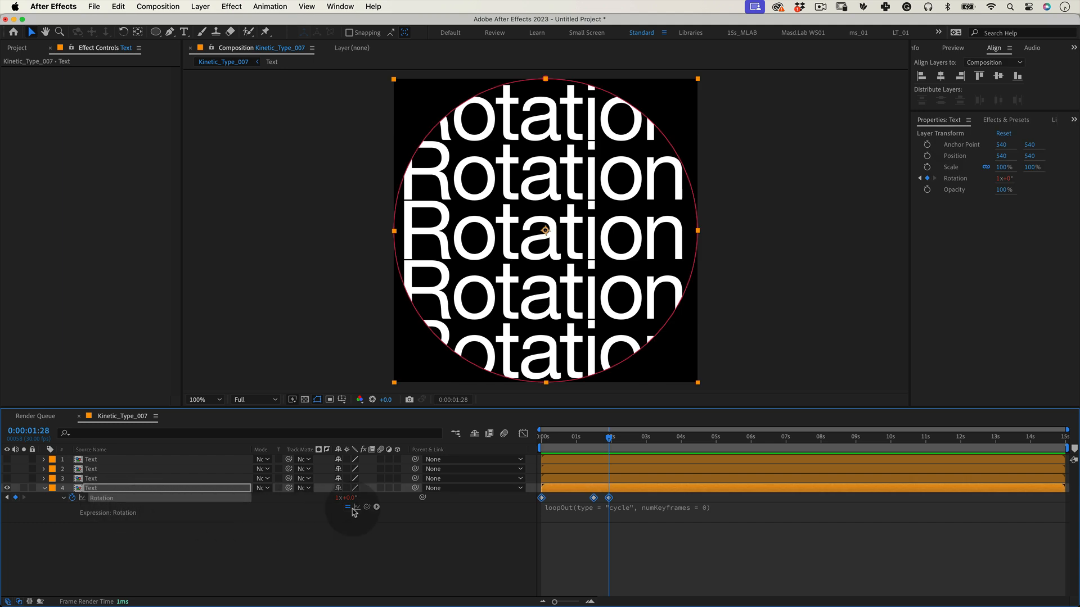
# Step: Commit the loop expression so the bottom ring of text rotates offset
pyautogui.click(523, 433)
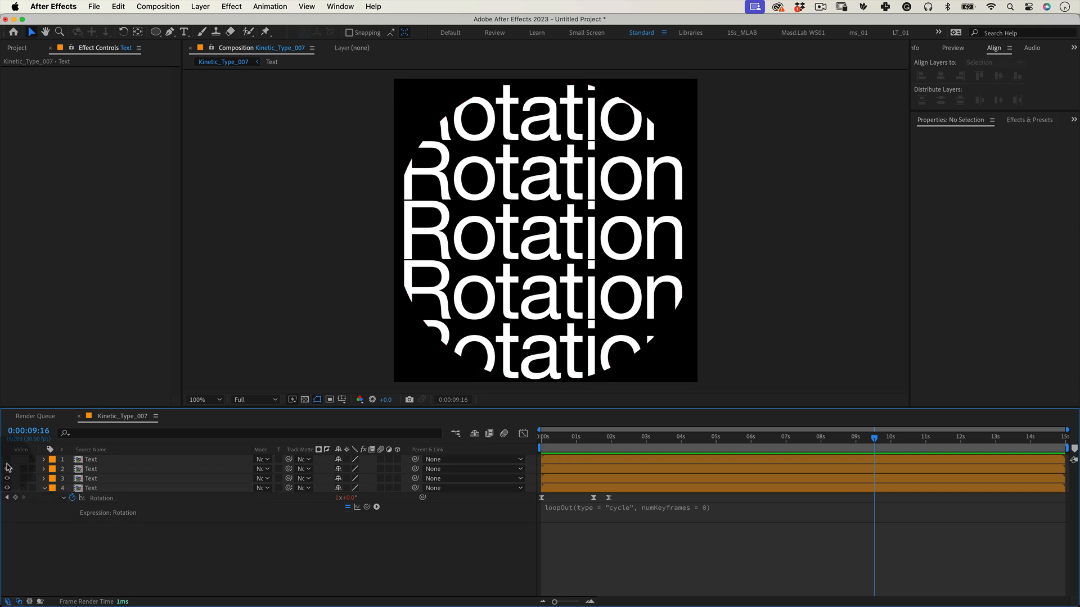
# Step: Start layer 3's Rotation expression with var Linkedproperty = thisComp.layer("Text 2").transform.rotation;
pyautogui.click(90, 478)
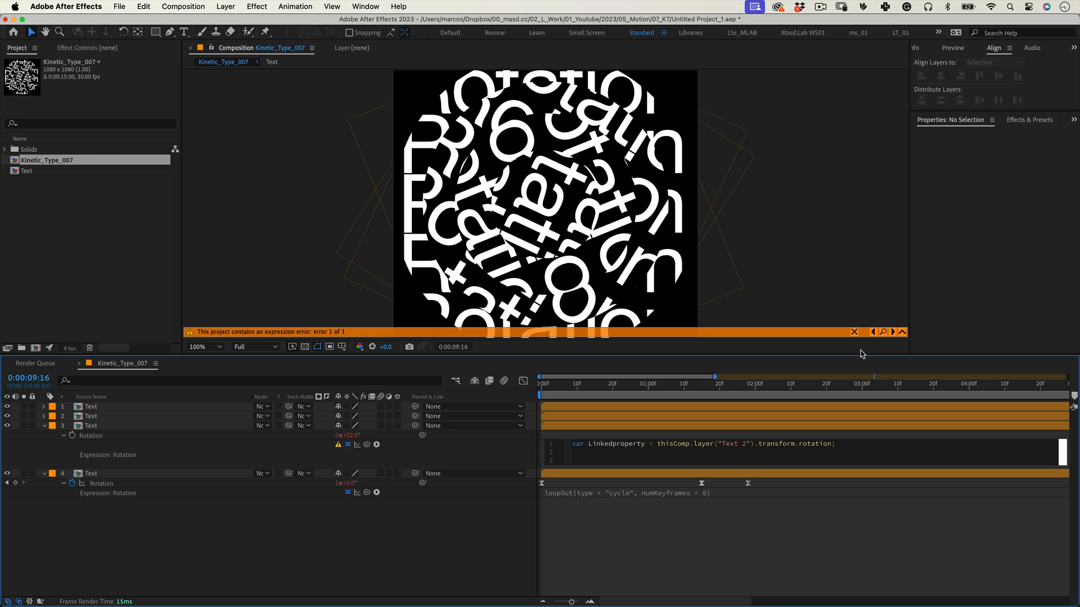
# Step: Add the line var delay = 0.1; to layer 3's Rotation expression
pyautogui.write('var delay =')
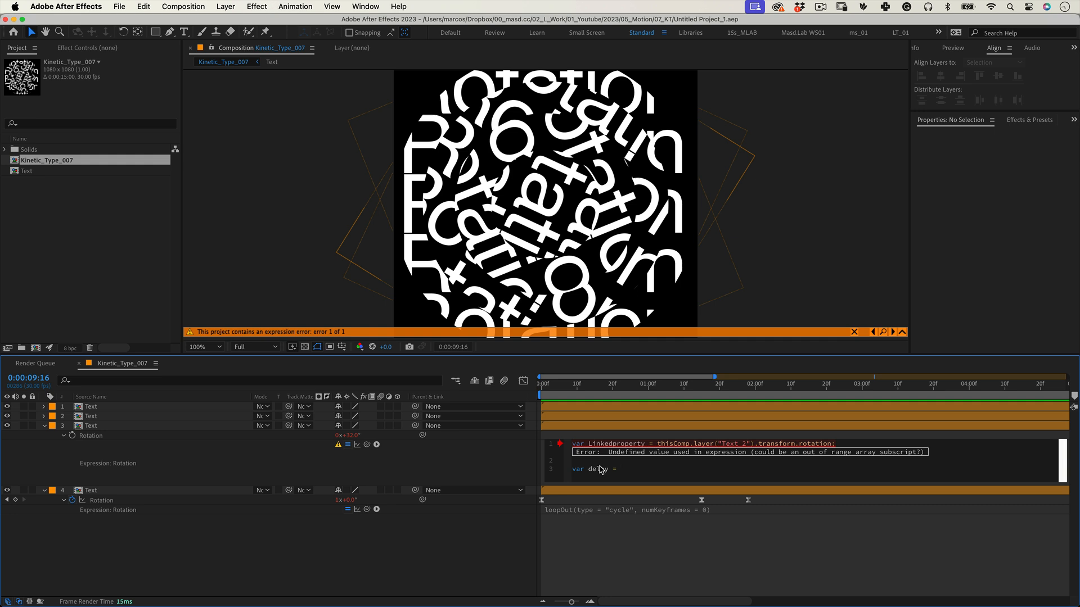
pyautogui.write('0.1')
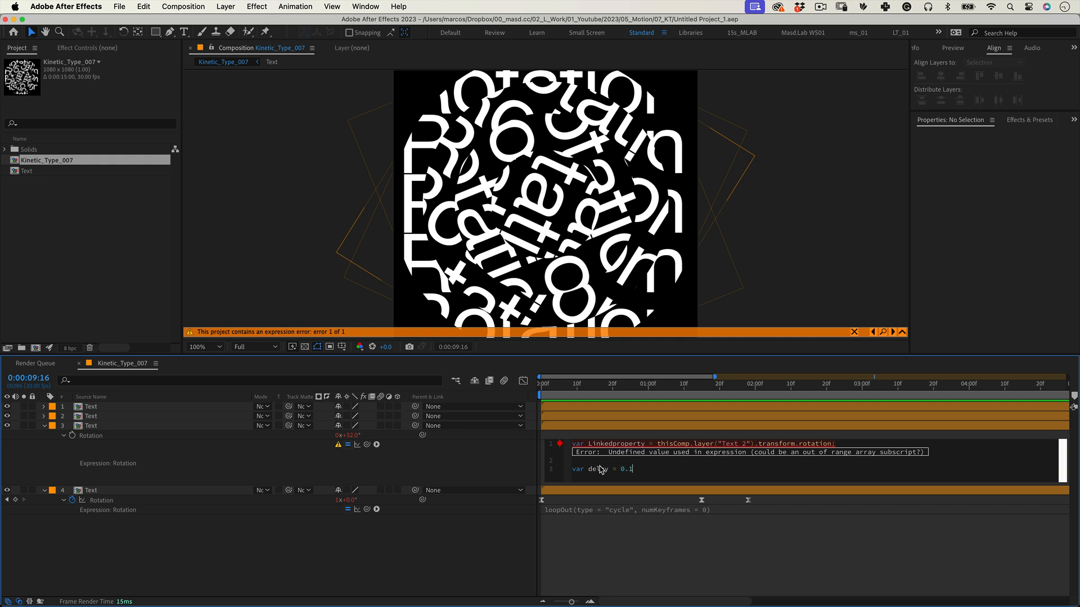
pyautogui.press('Enter')
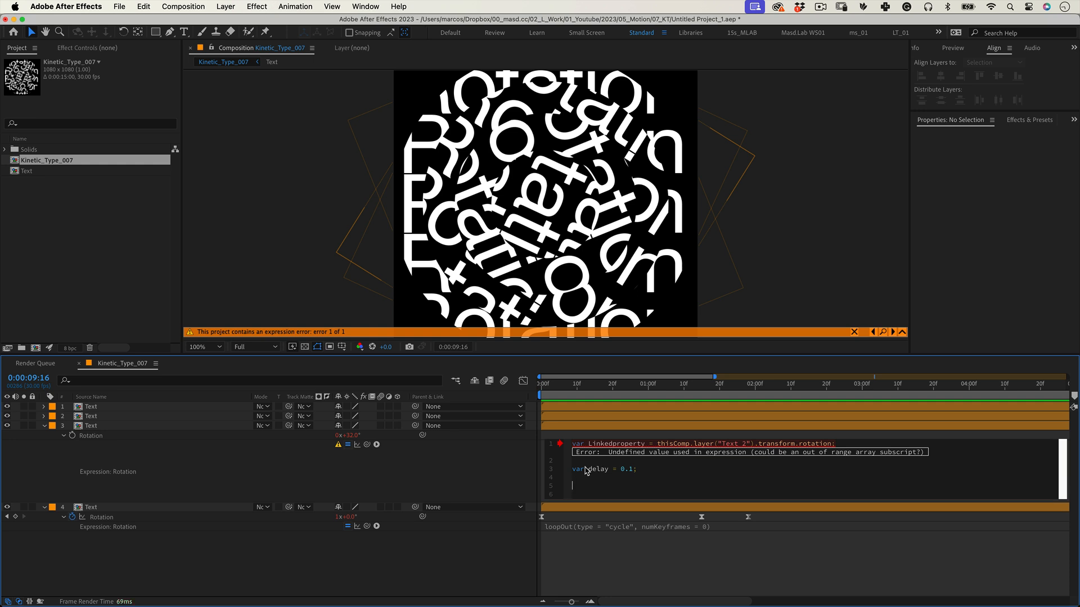
# Step: Define var dtime = time - (index-1)*delay; and begin Linkedproperty.valueAtTime(dtime)
pyautogui.write('var d')
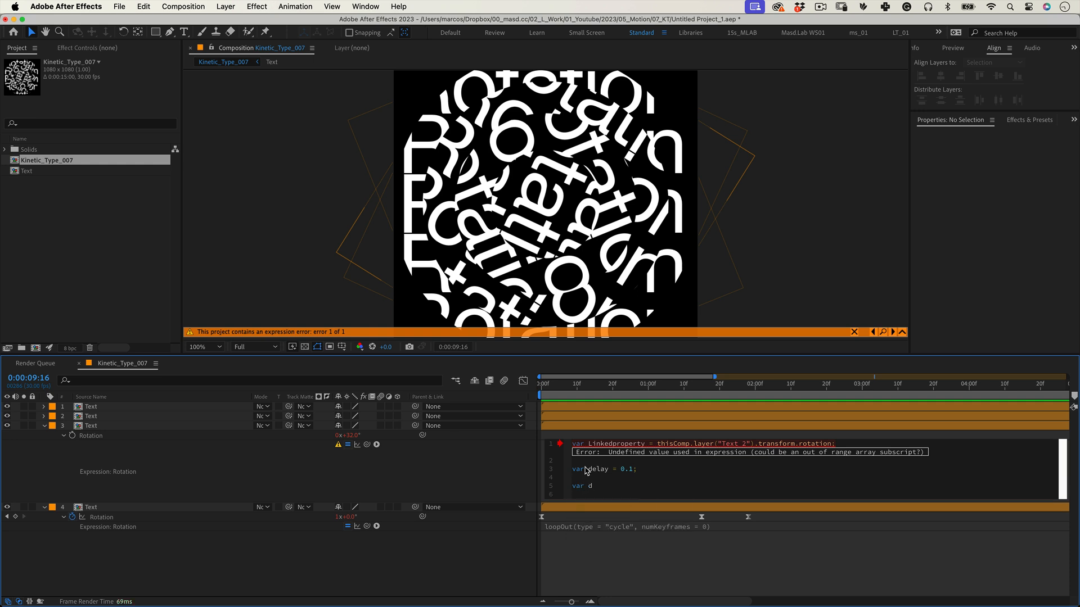
pyautogui.write('time = time - (index-1')
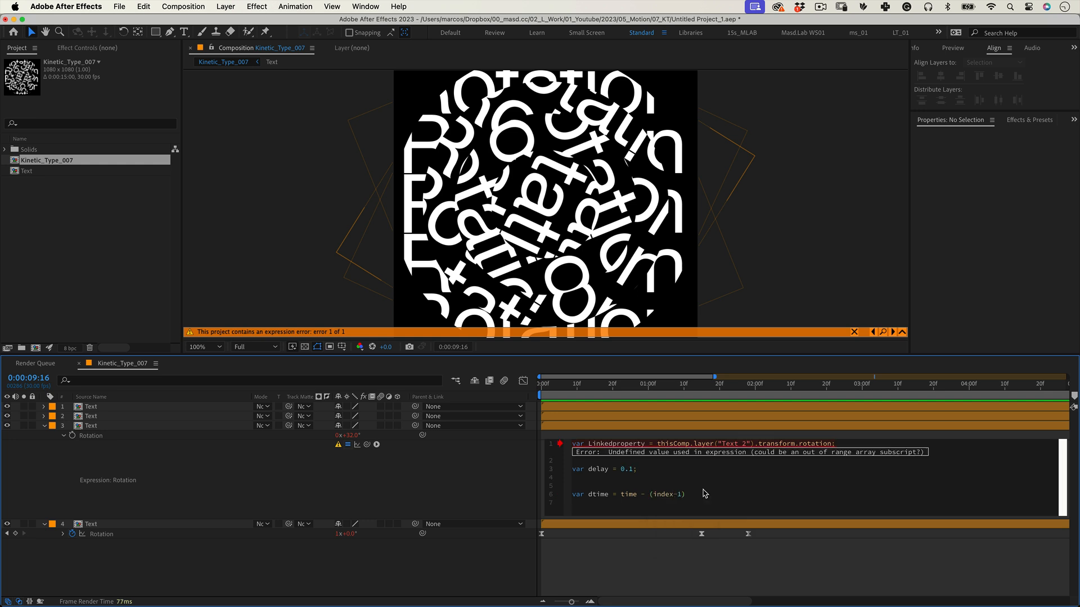
pyautogui.write('*delay;')
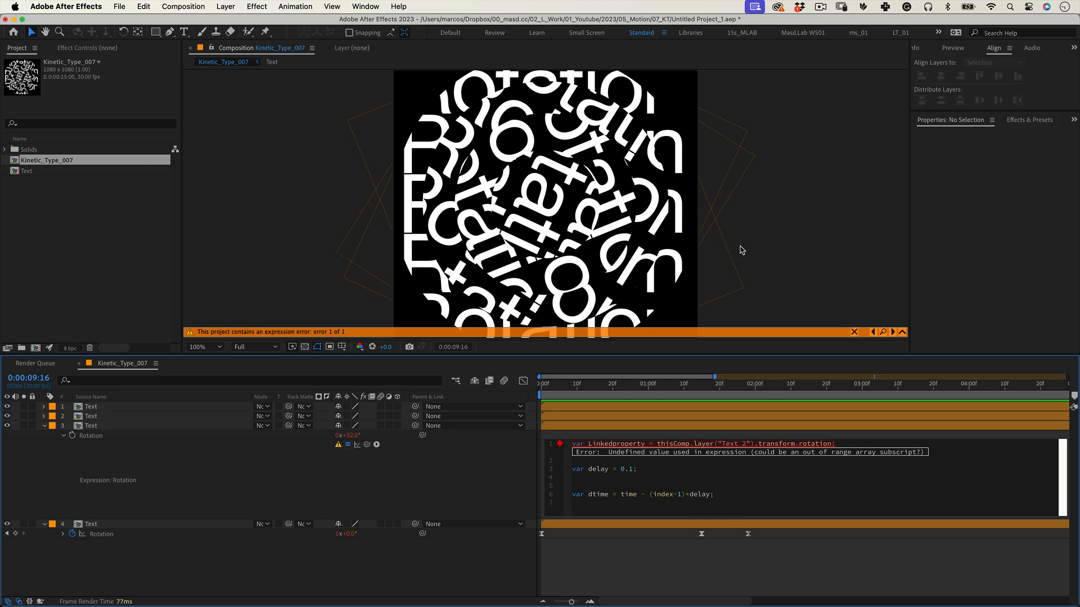
pyautogui.click(714, 494)
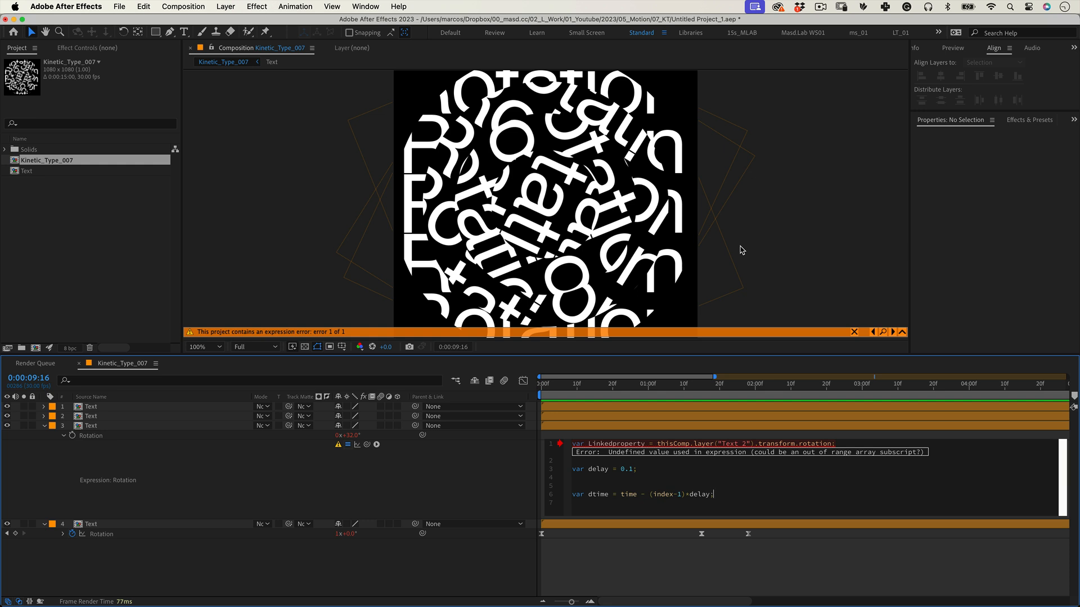
pyautogui.write('Linked')
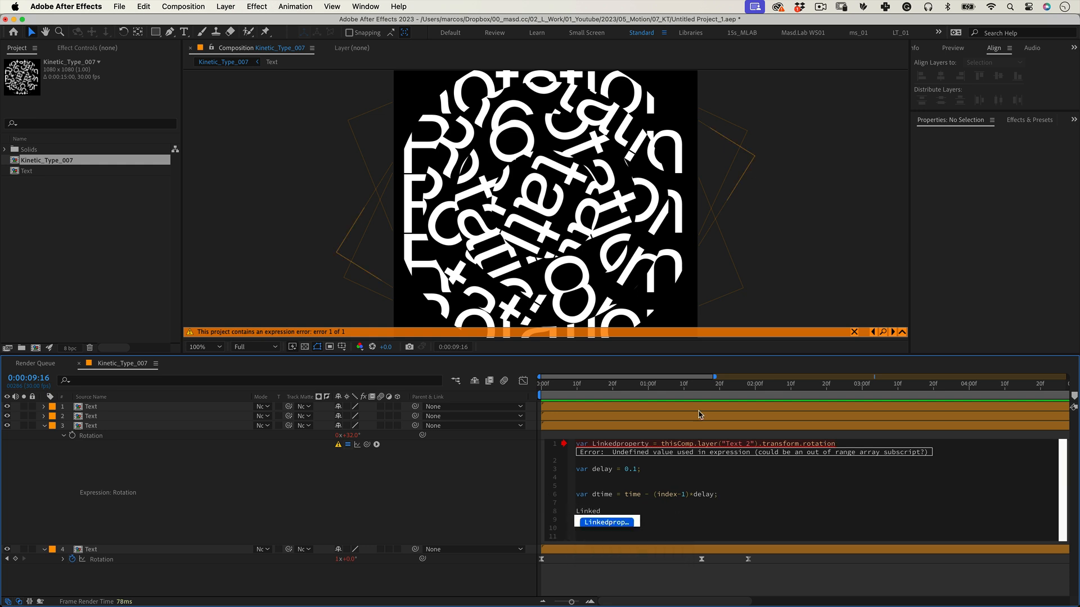
pyautogui.write('.valueAtTime(')
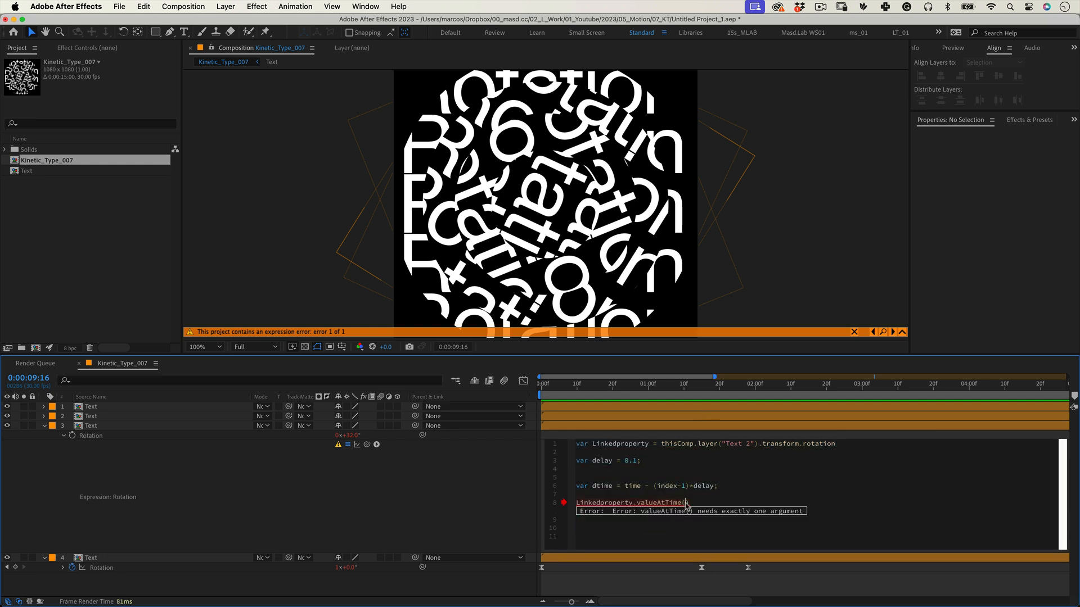
pyautogui.write('dtim')
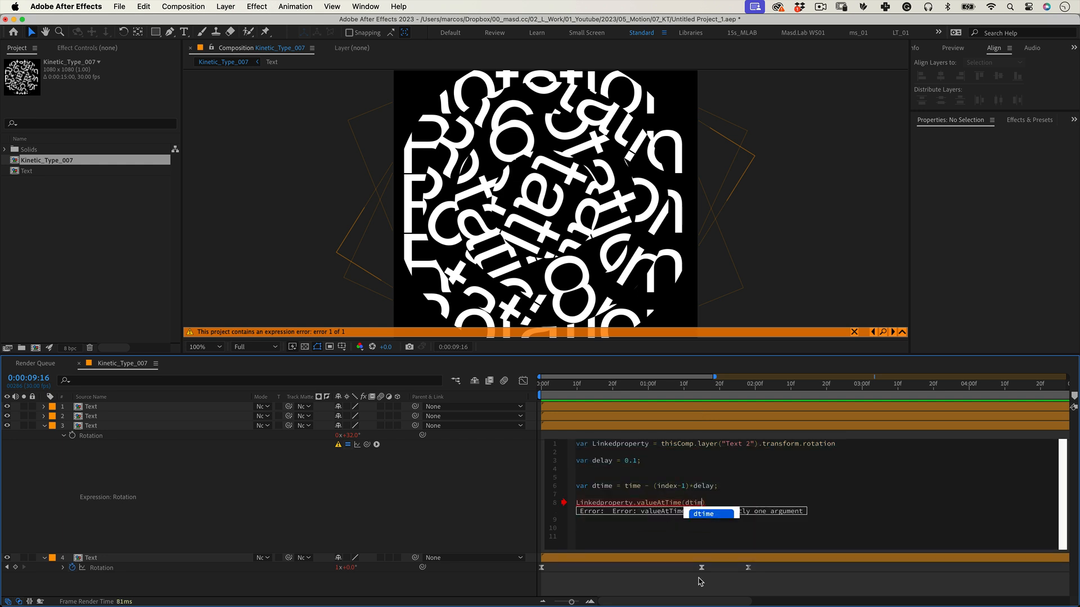